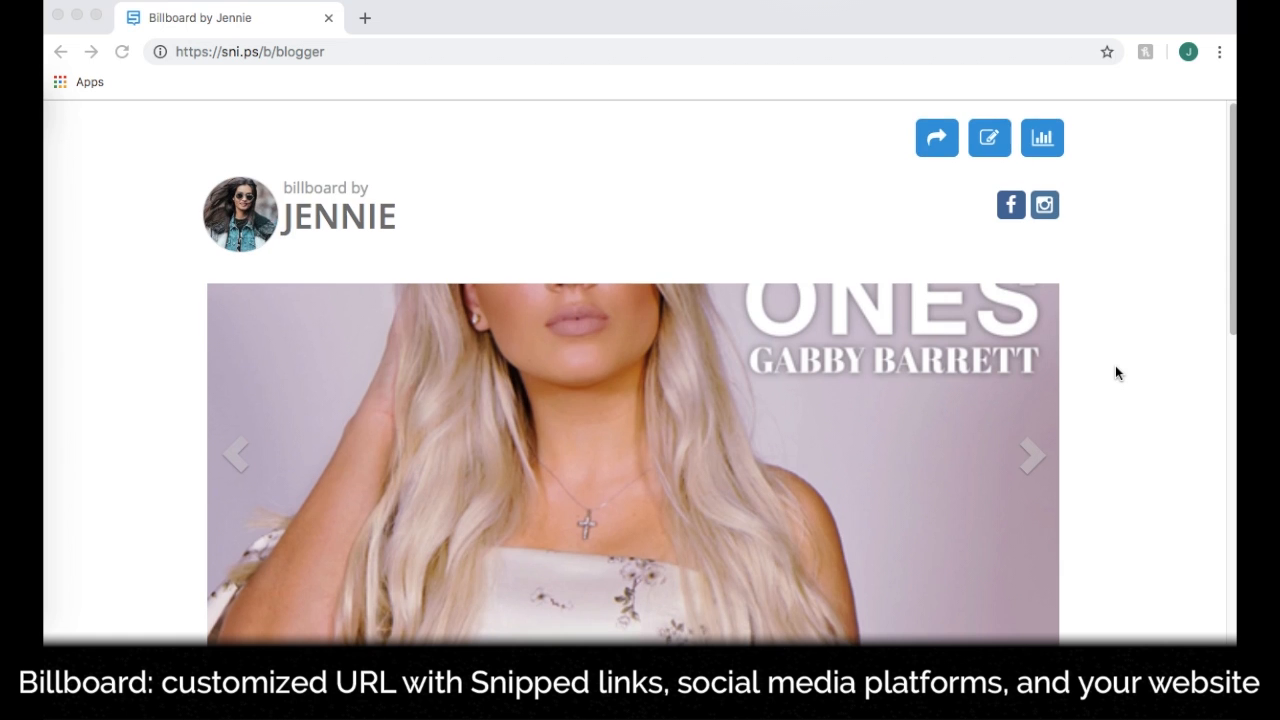
Step: Scroll through the pinned music snips on the sni.ps/b/blogger billboard
{"action": "scroll", "scroll_direction": "down", "scroll_amount": 3}
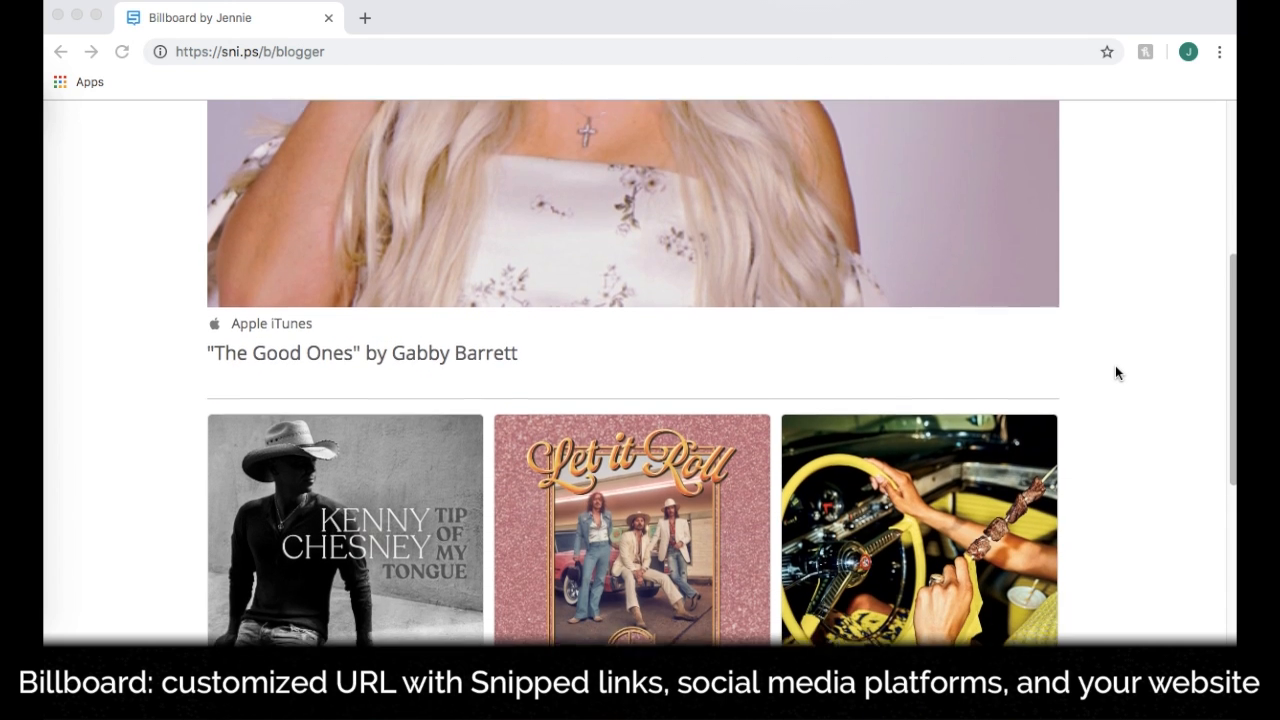
{"action": "scroll", "scroll_direction": "down", "scroll_amount": 3}
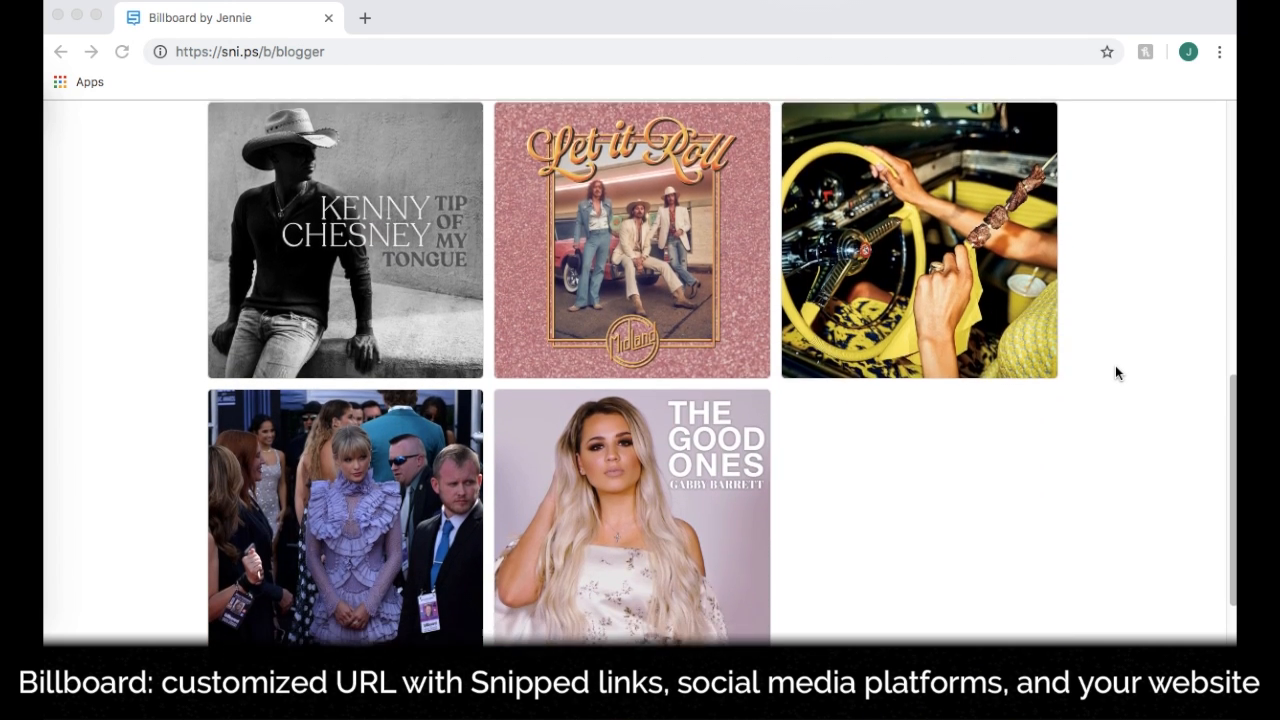
{"action": "scroll", "scroll_direction": "down", "scroll_amount": 3}
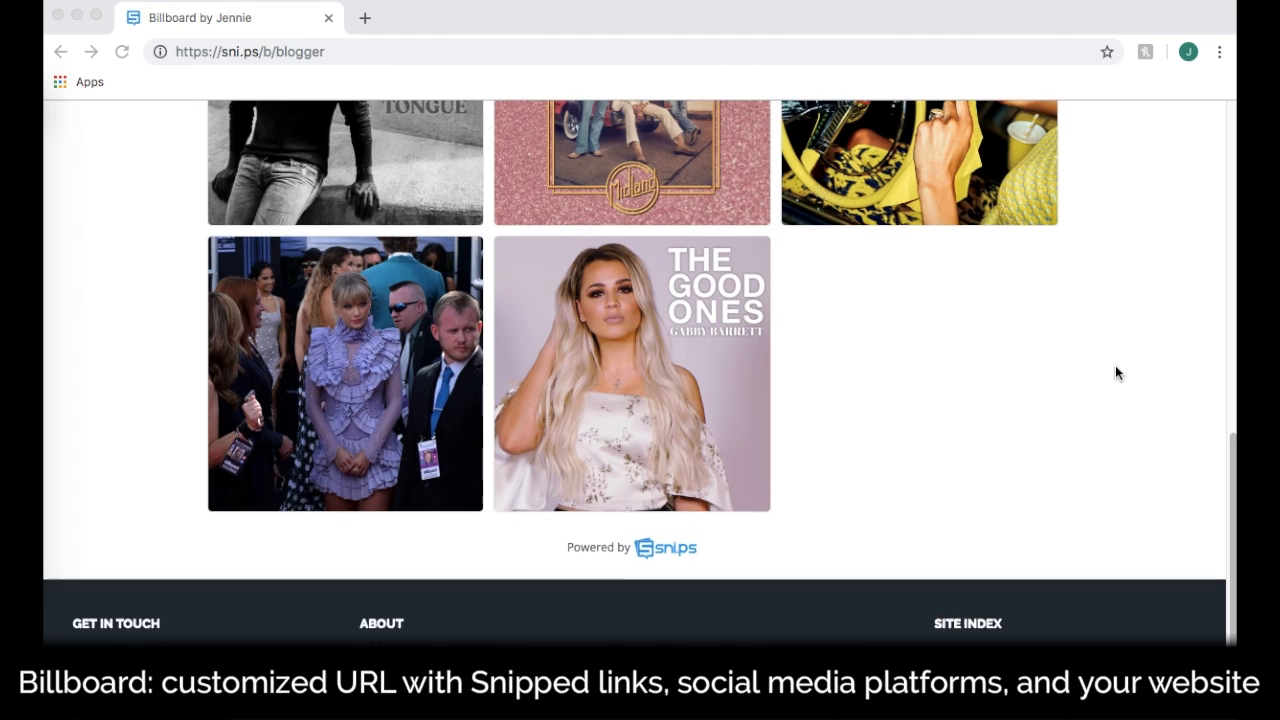
{"action": "scroll", "scroll_direction": "up", "scroll_amount": 3}
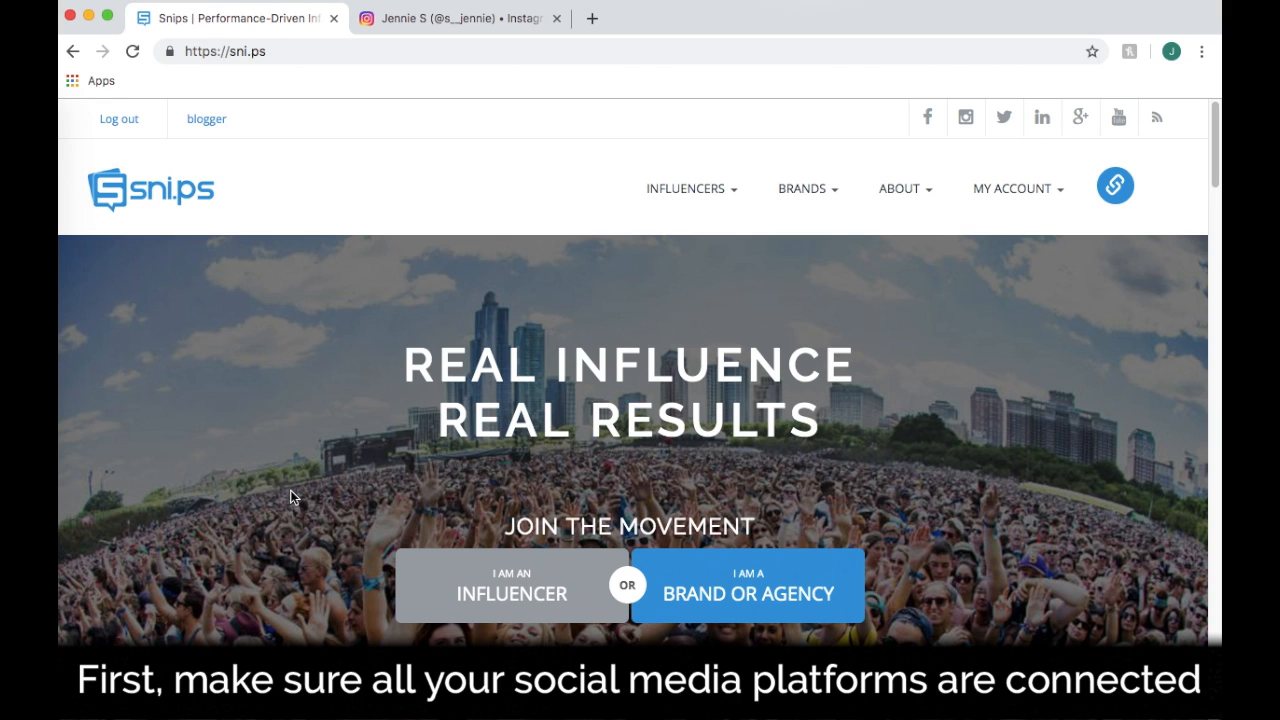
Step: Open My Account's Social Media page showing the connected Twitter, Facebook and Instagram accounts
{"action": "left_click", "coordinate": [1013, 188]}
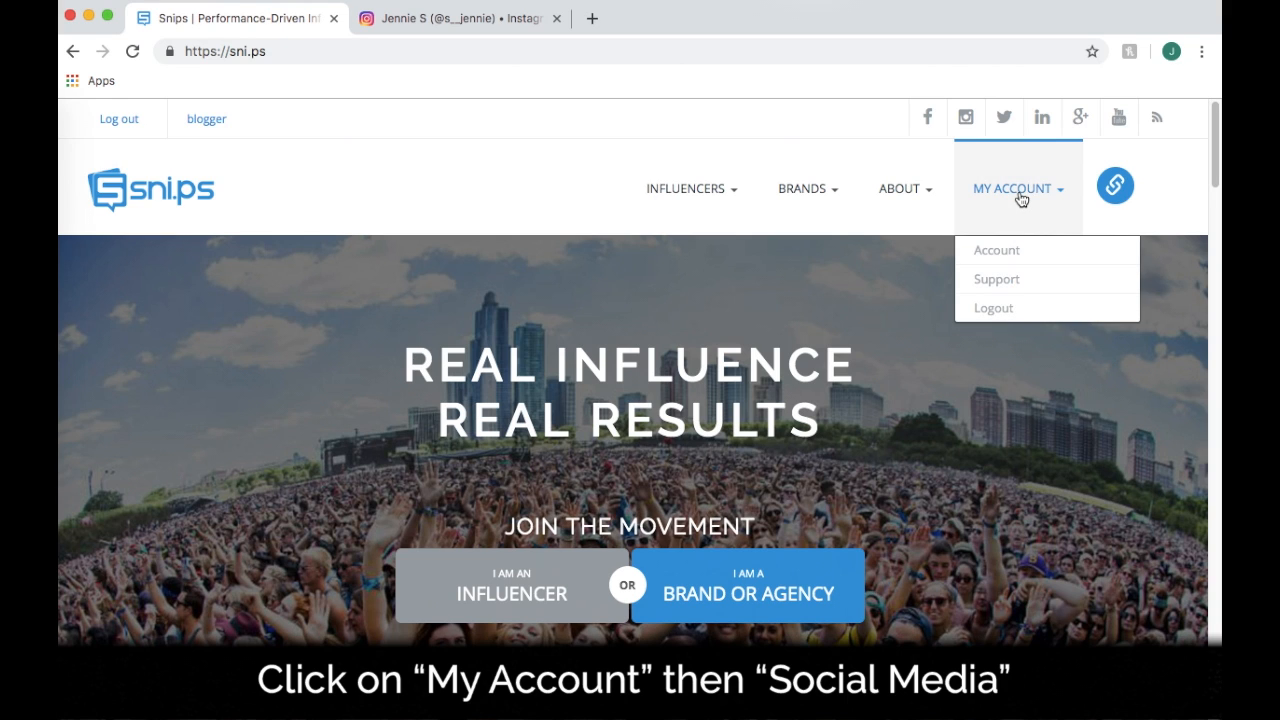
{"action": "left_click", "coordinate": [996, 250]}
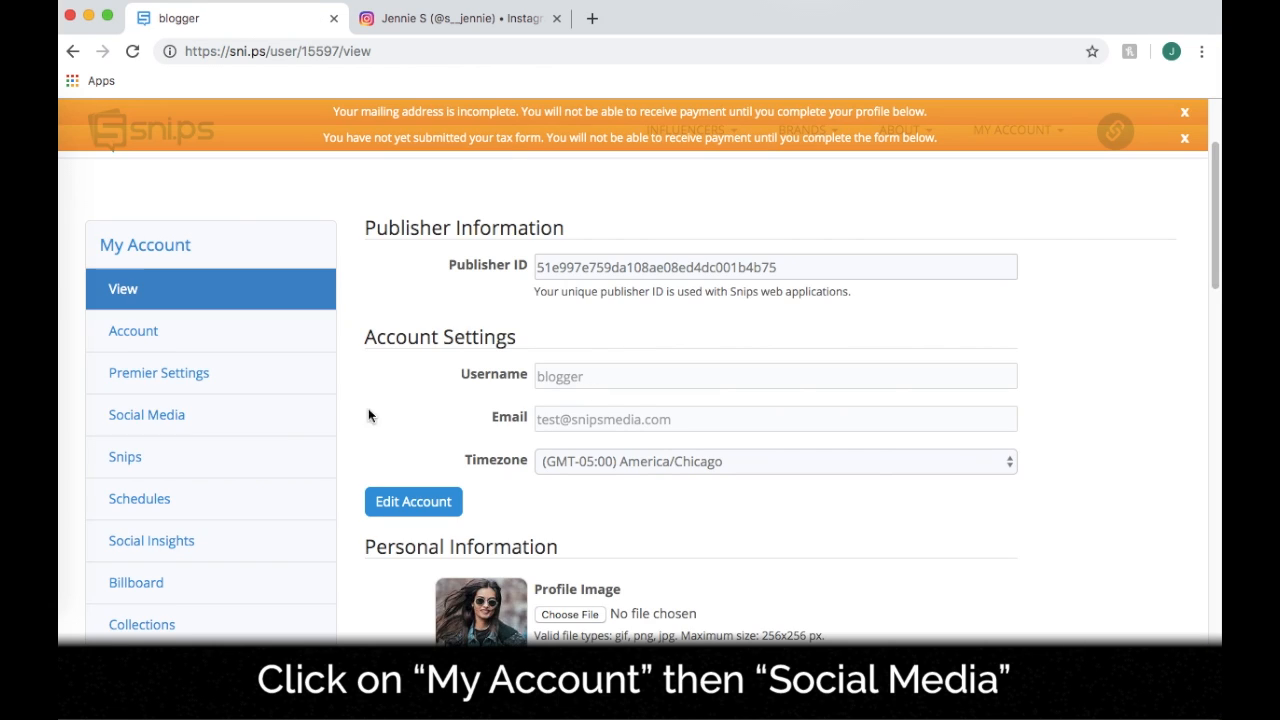
{"action": "left_click", "coordinate": [146, 414]}
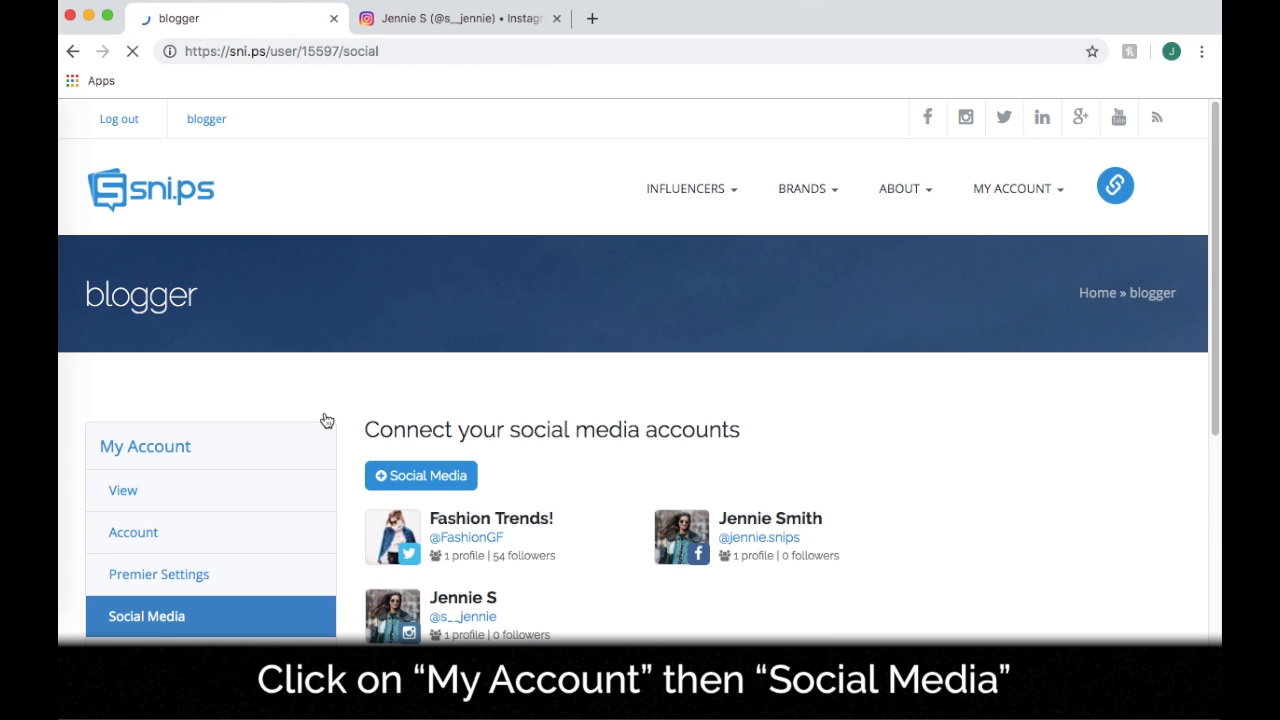
{"action": "scroll", "scroll_direction": "down", "scroll_amount": 3}
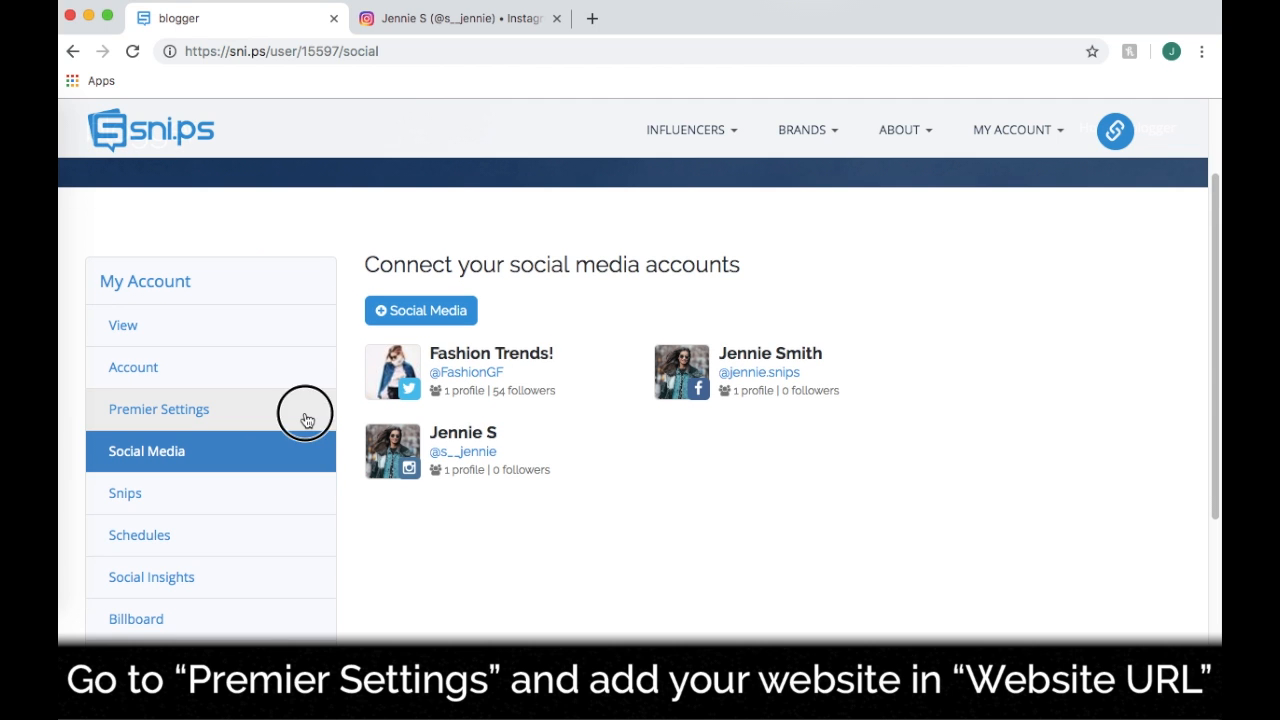
Step: Open Premier Settings and scroll to the empty Website URL banner field
{"action": "left_click", "coordinate": [158, 409]}
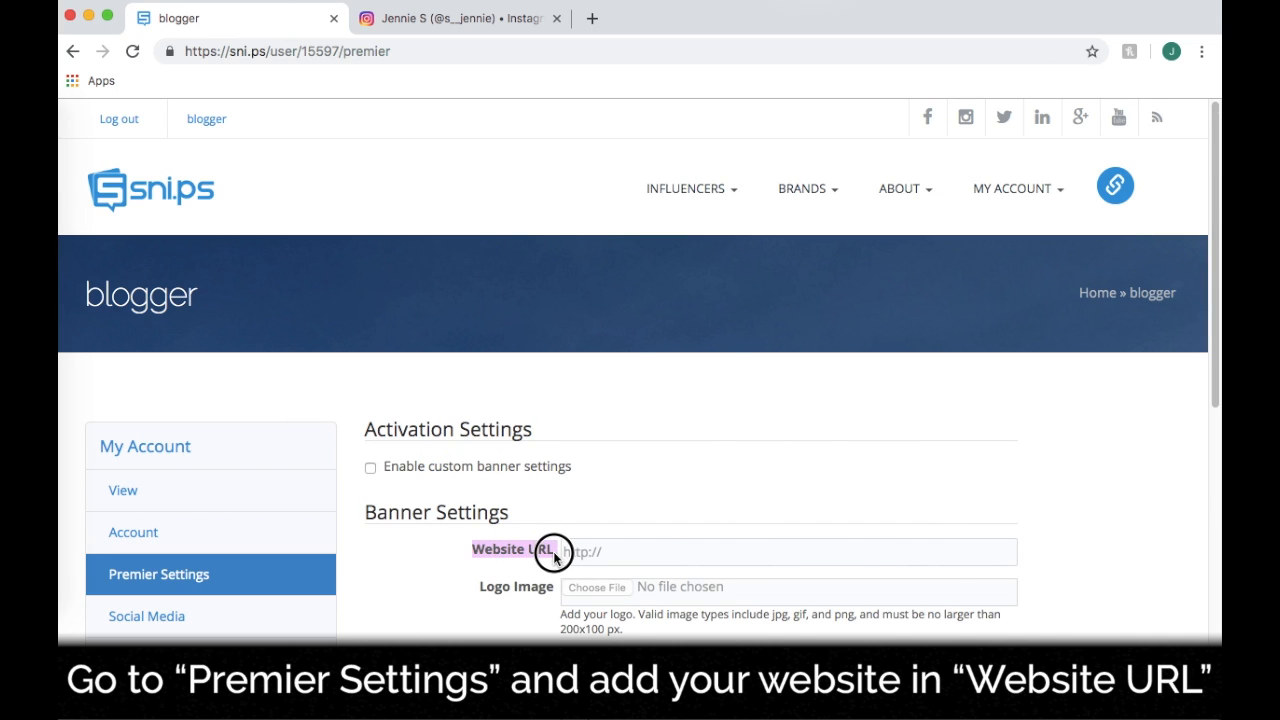
{"action": "scroll", "scroll_direction": "down", "scroll_amount": 3}
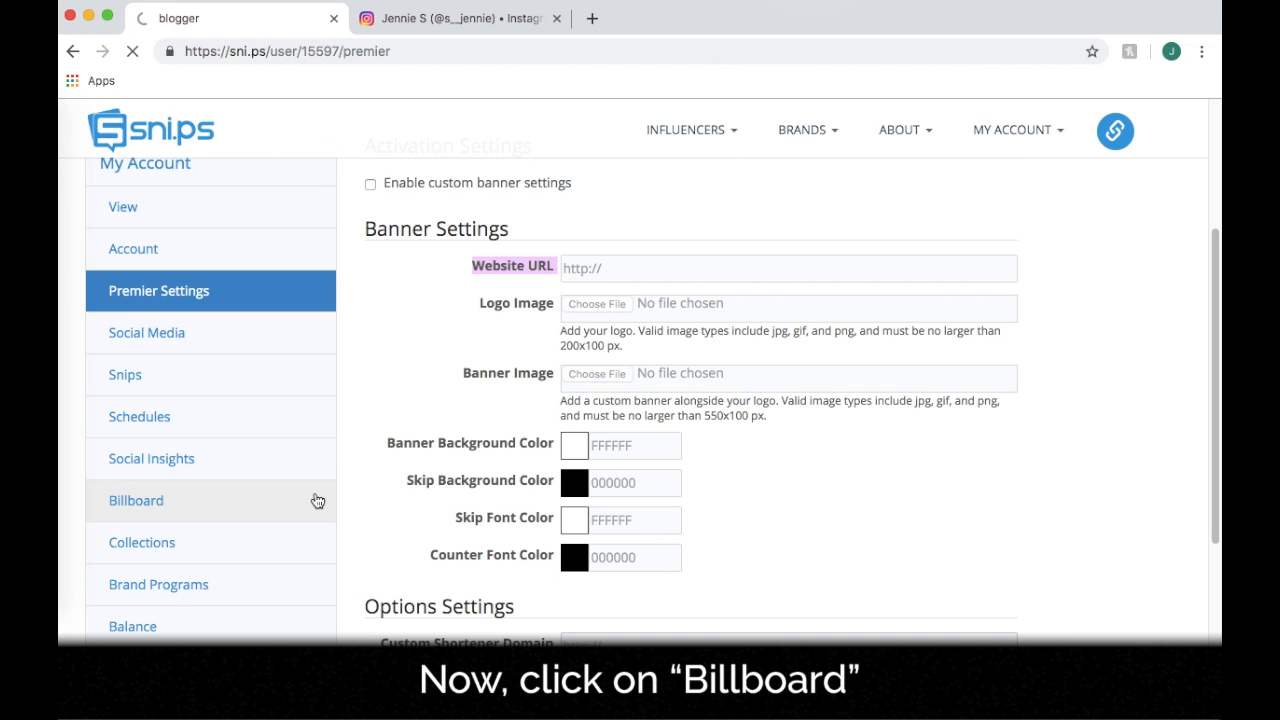
Step: Add the 'Tip of My Tongue' snip to the billboard from the Edit Billboard page
{"action": "left_click", "coordinate": [136, 500]}
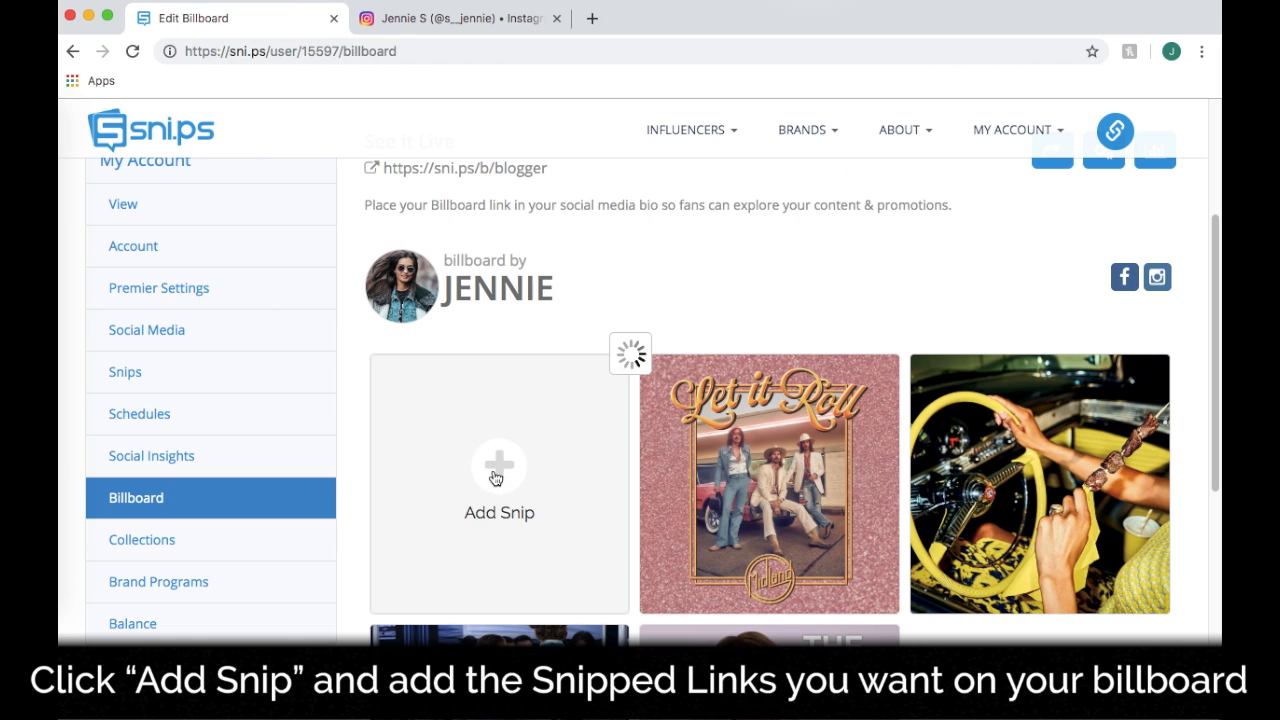
{"action": "left_click", "coordinate": [499, 466]}
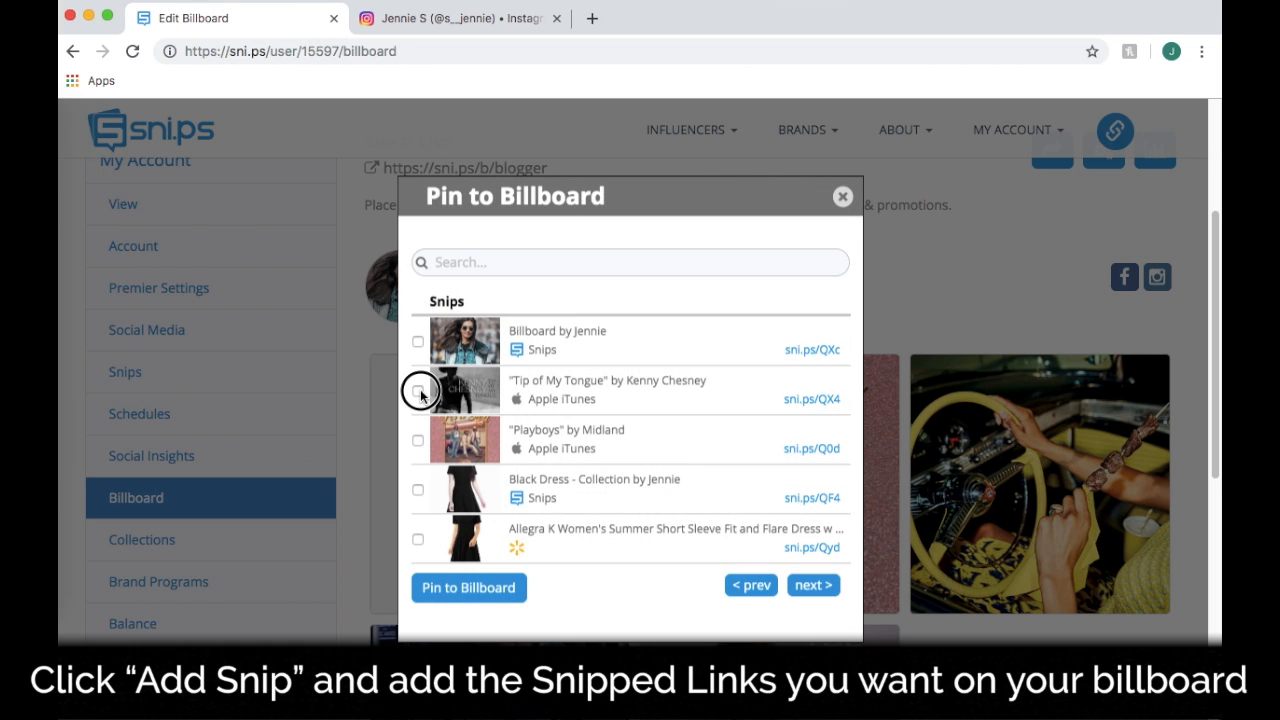
{"action": "left_click", "coordinate": [418, 390]}
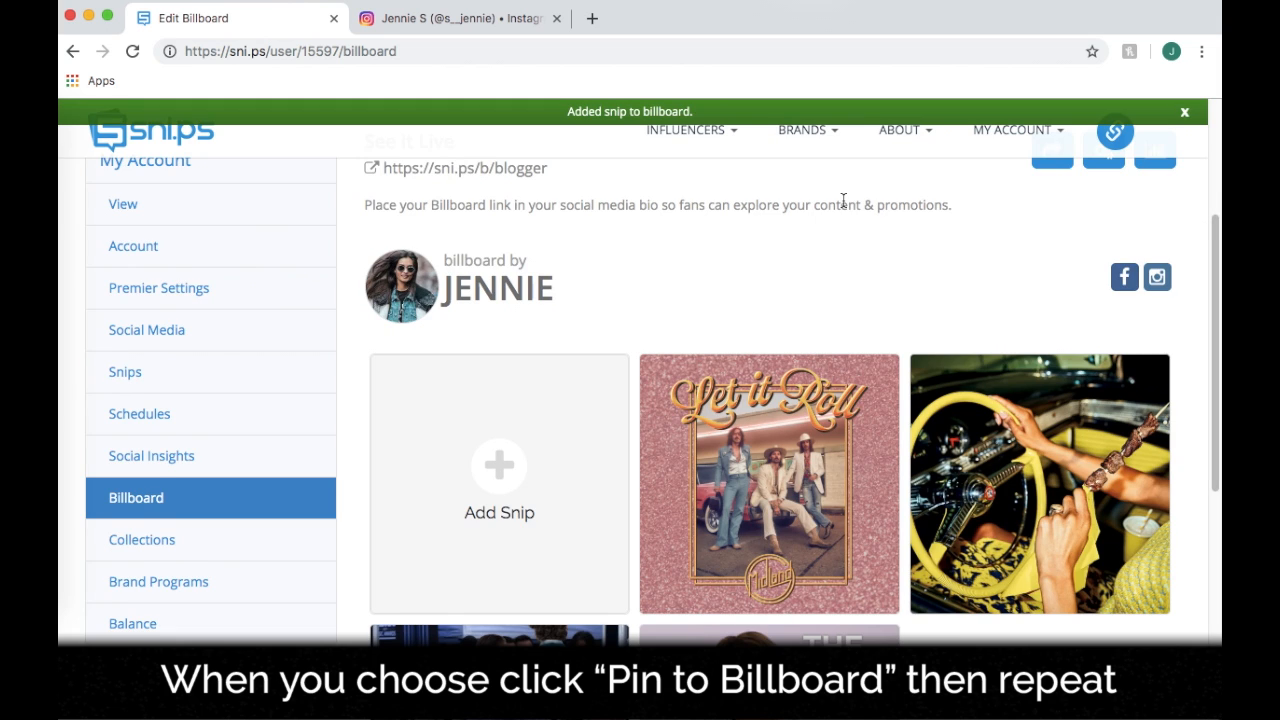
{"action": "scroll", "scroll_direction": "up", "scroll_amount": 3}
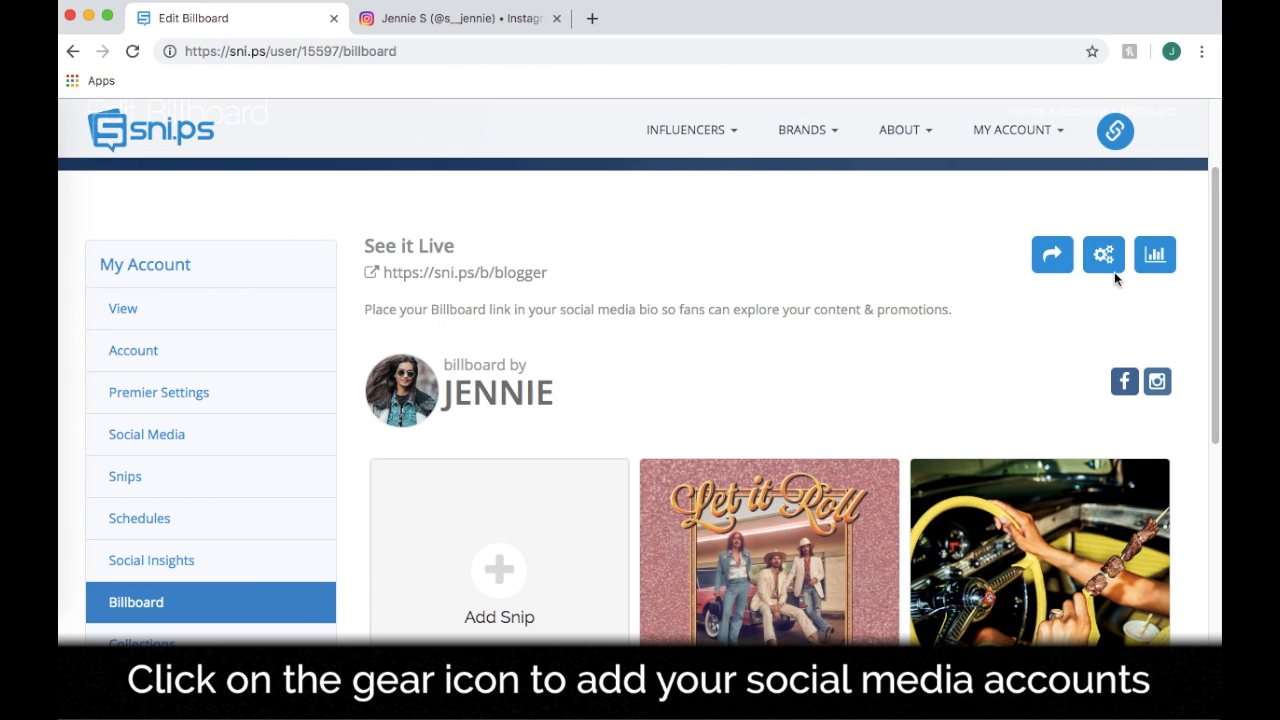
Step: Save the billboard configuration with the Facebook and Instagram profiles included
{"action": "left_click", "coordinate": [1103, 254]}
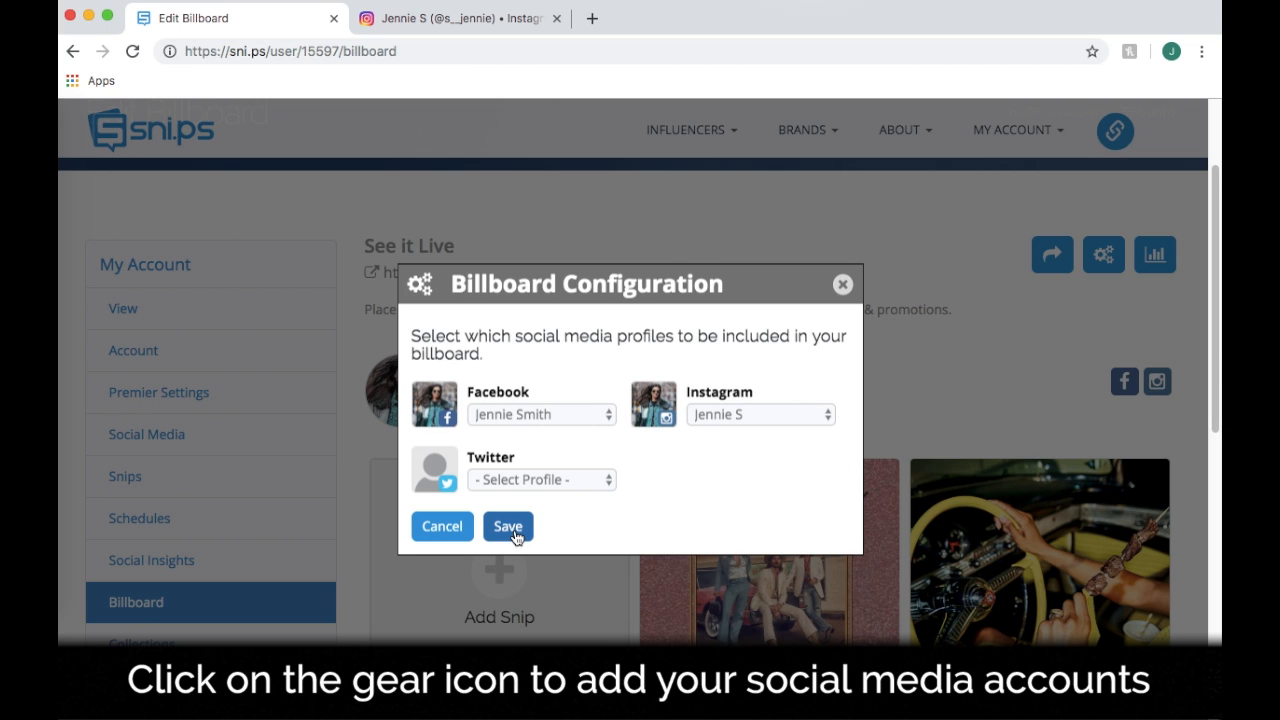
{"action": "left_click", "coordinate": [508, 526]}
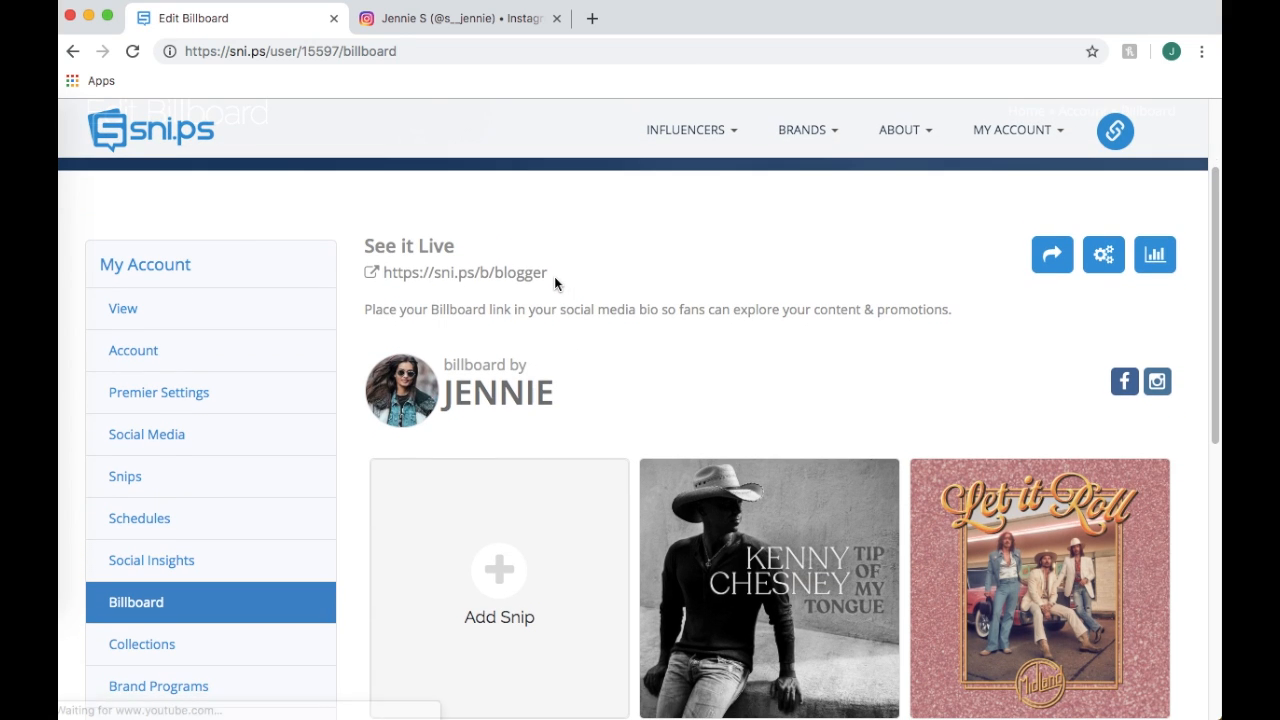
Step: Copy the billboard's See it Live link and open Billboard Insights
{"action": "double_click", "coordinate": [465, 272]}
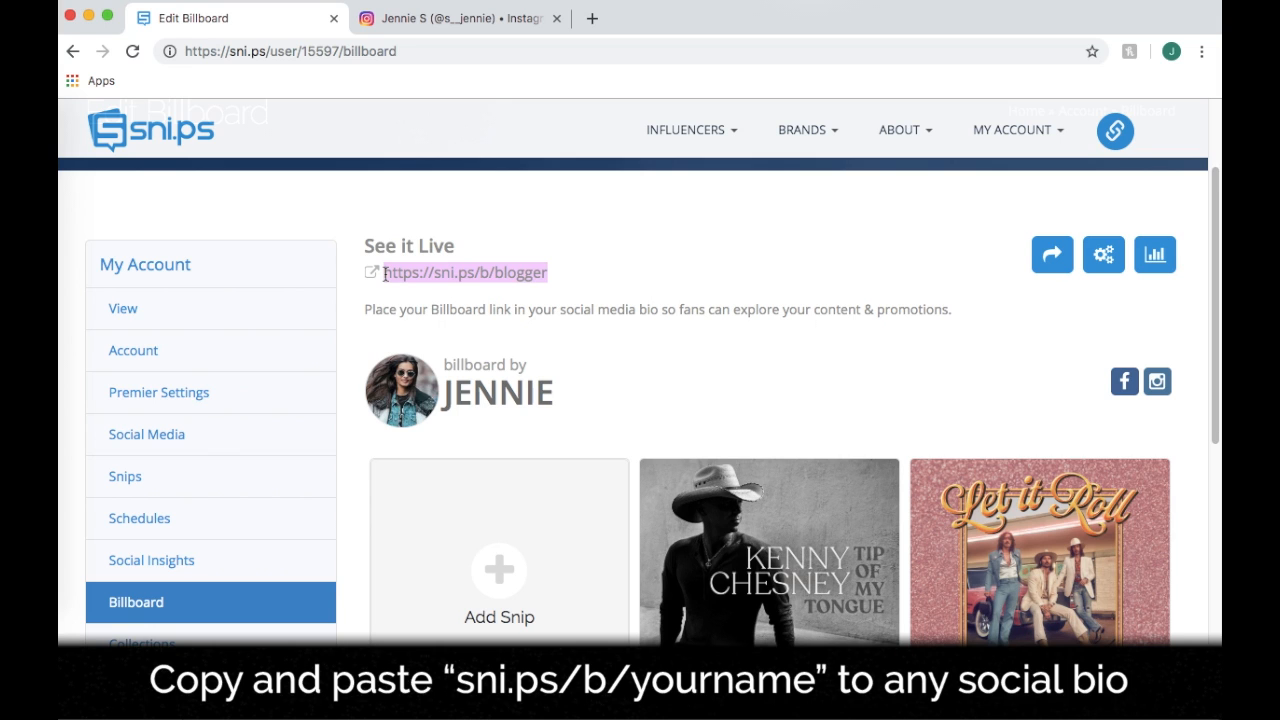
{"action": "left_click", "coordinate": [460, 18]}
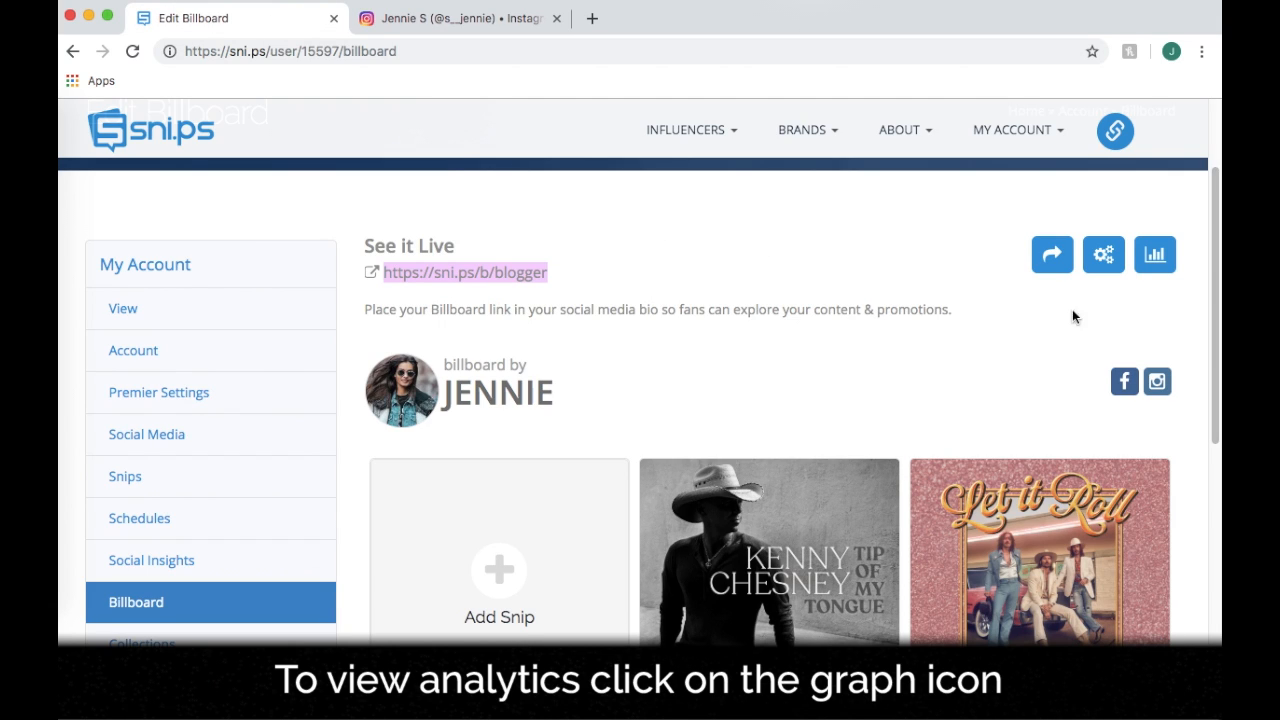
{"action": "left_click", "coordinate": [1155, 254]}
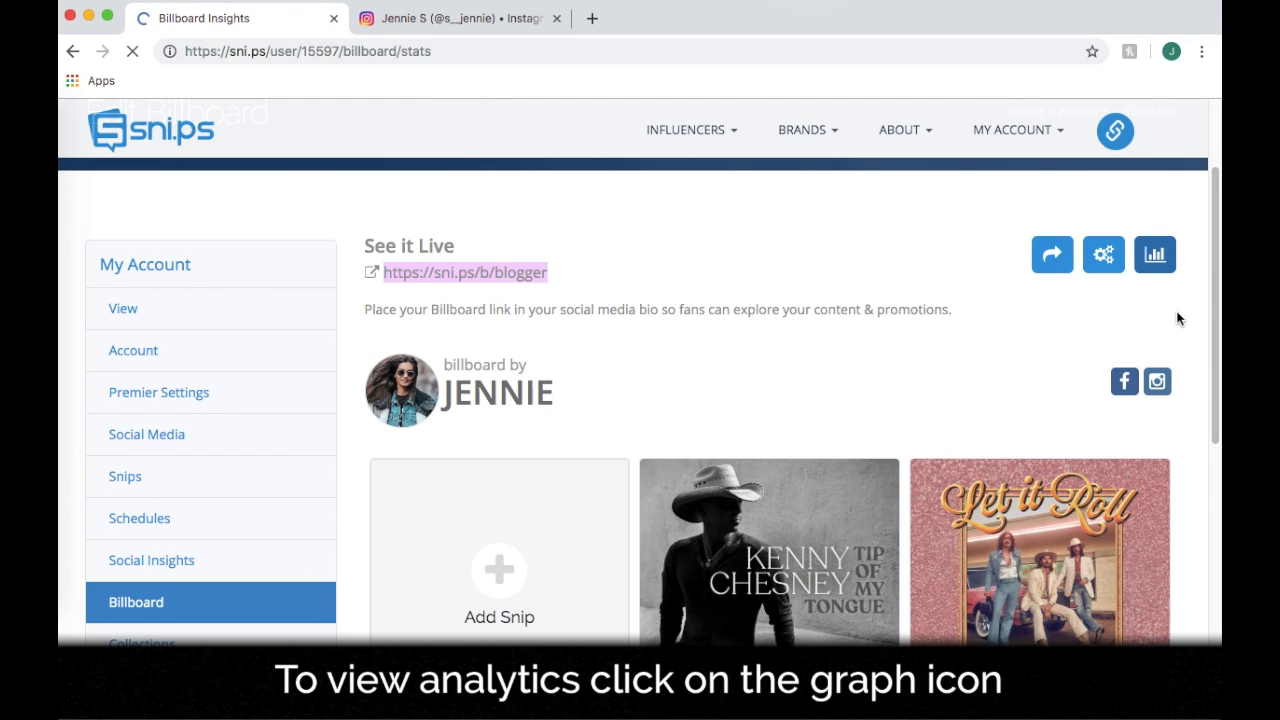
{"action": "left_click", "coordinate": [1154, 254]}
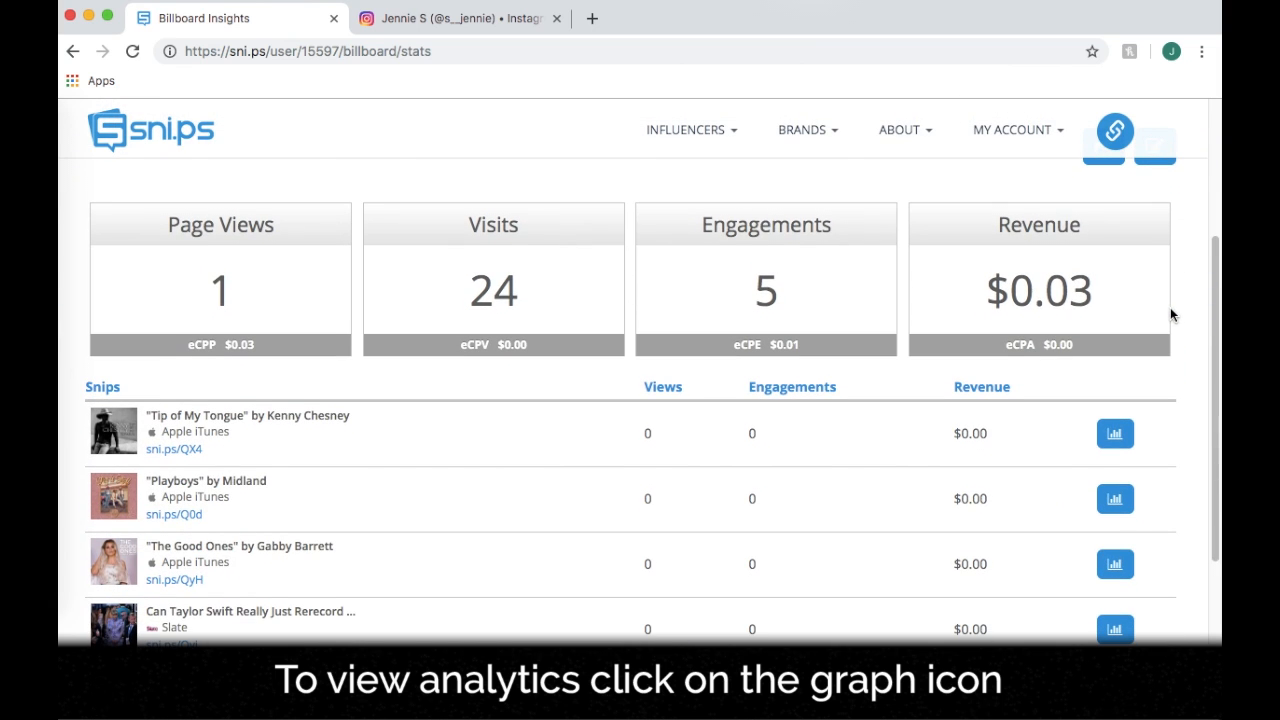